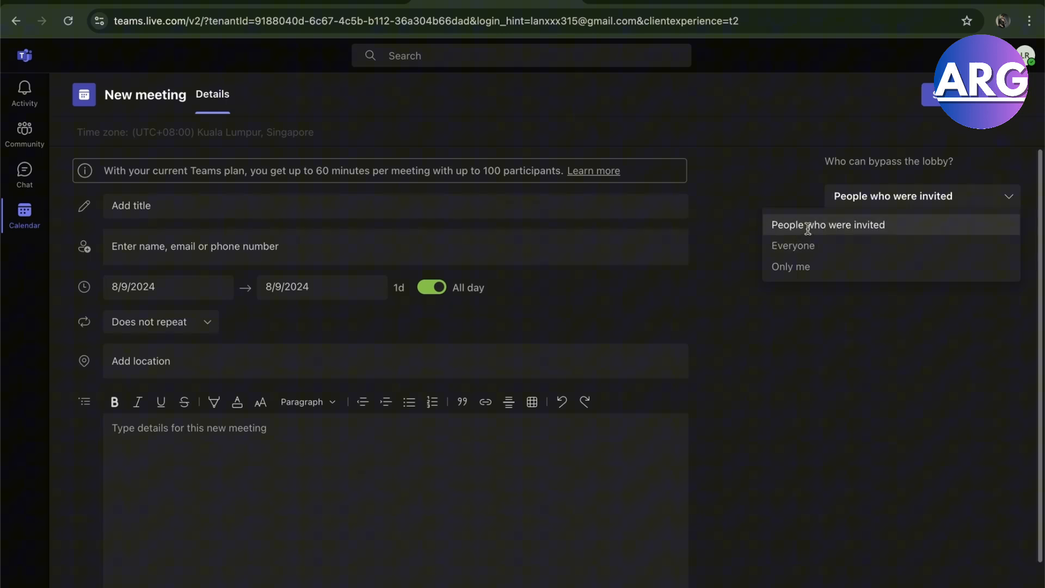
# Step: Set 'Who can bypass the lobby?' to People who were invited, keeping presenters as Everyone
pyautogui.click(827, 224)
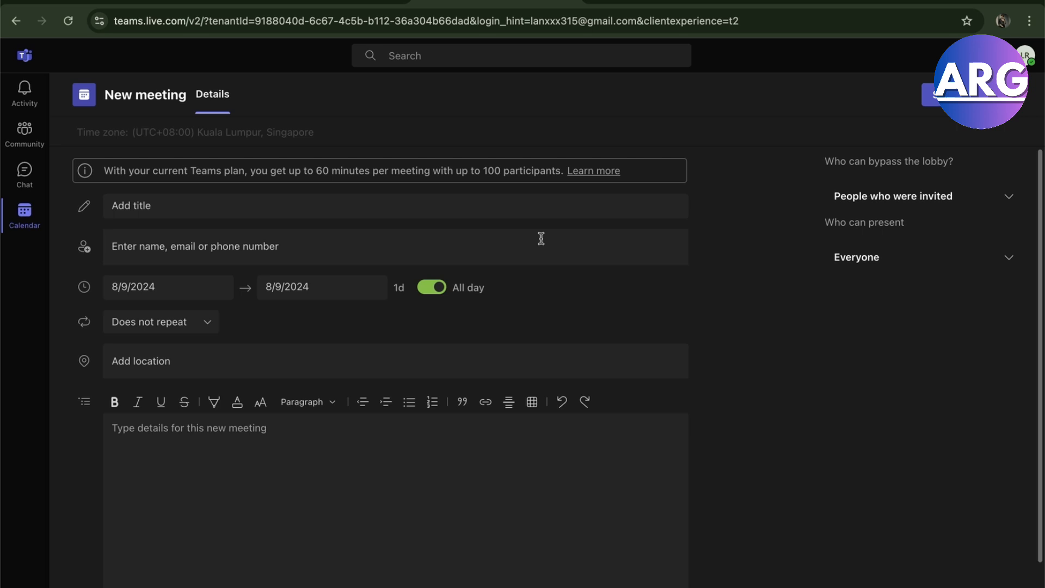